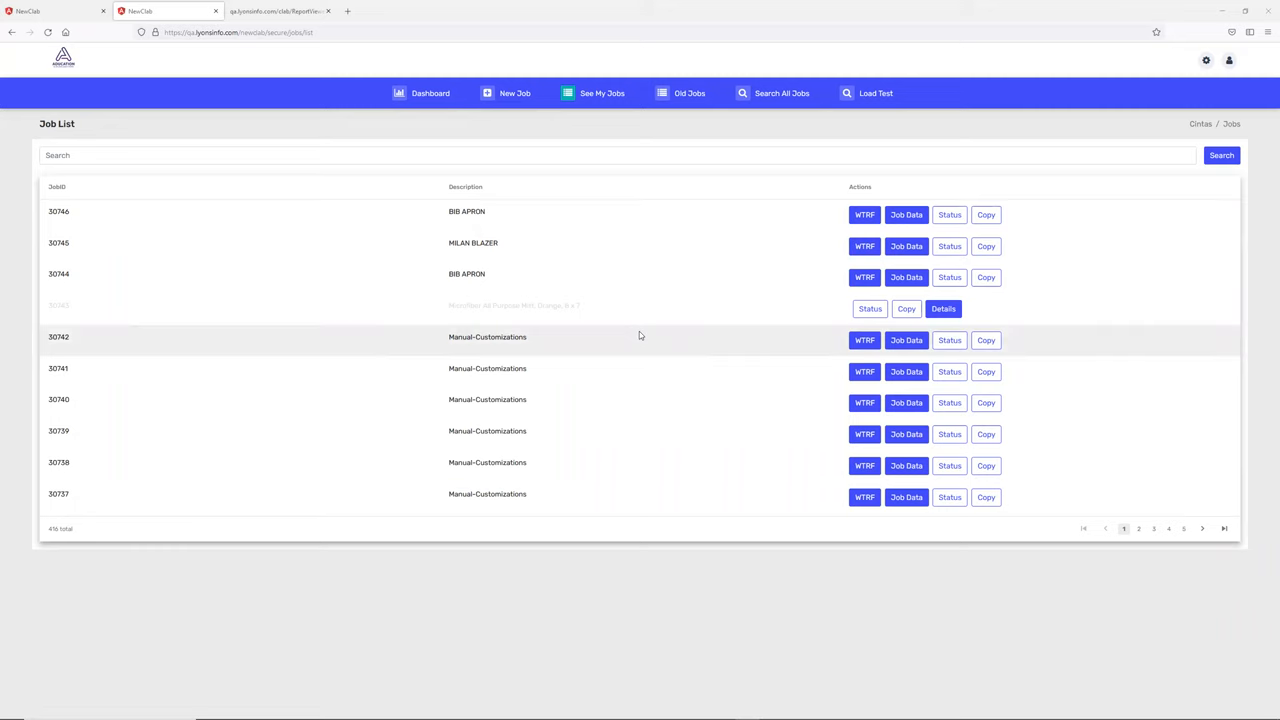
Go to the Dashboard with its summary counts and pending jobs table
left_click(430, 94)
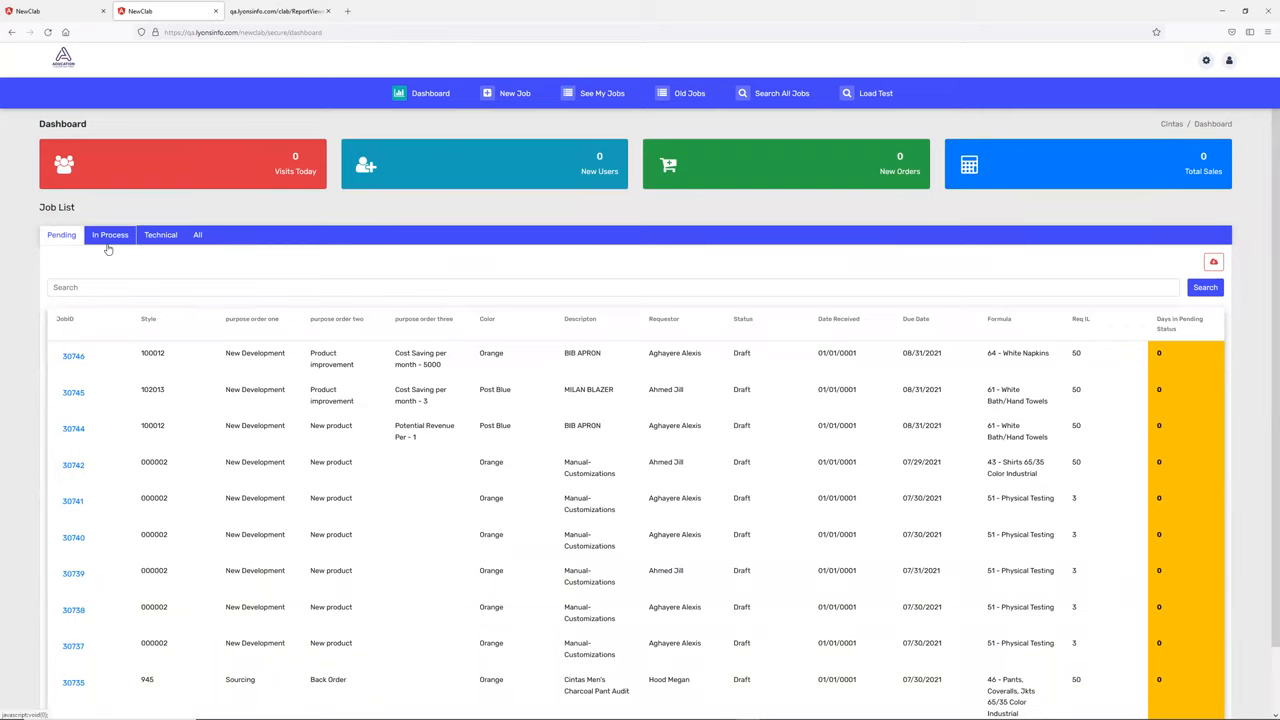
left_click(110, 234)
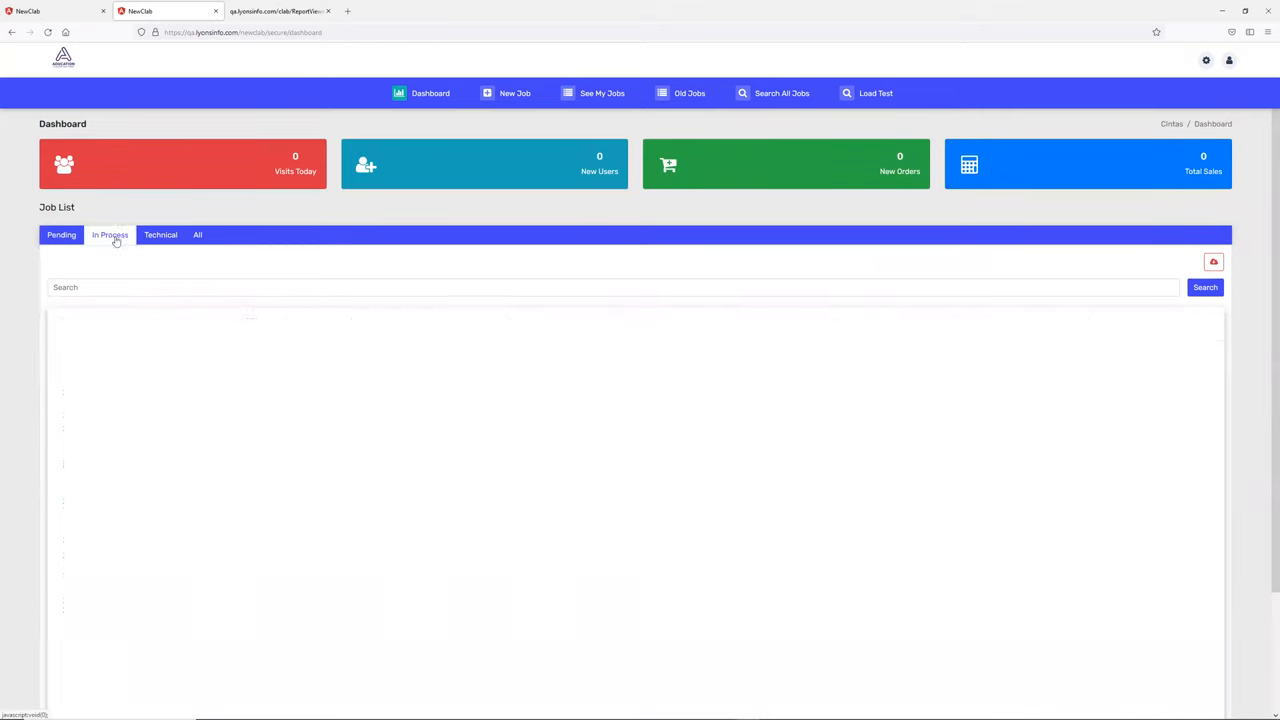
left_click(196, 234)
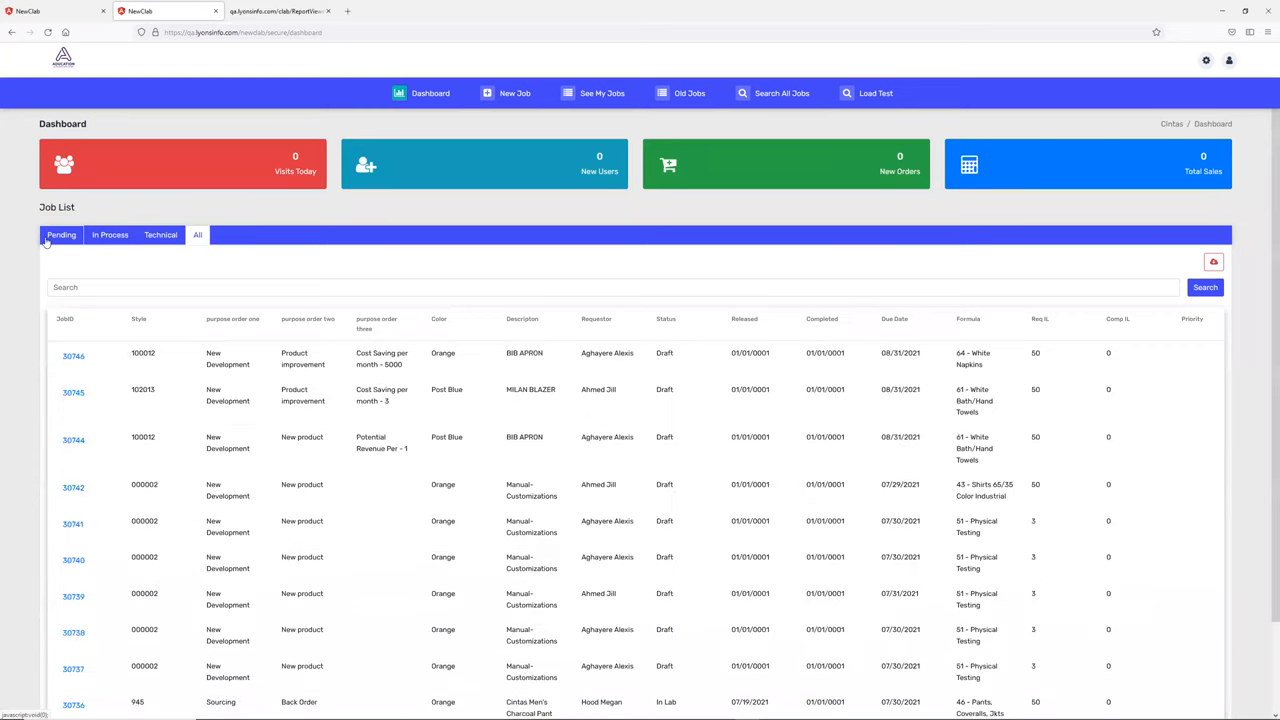
left_click(60, 234)
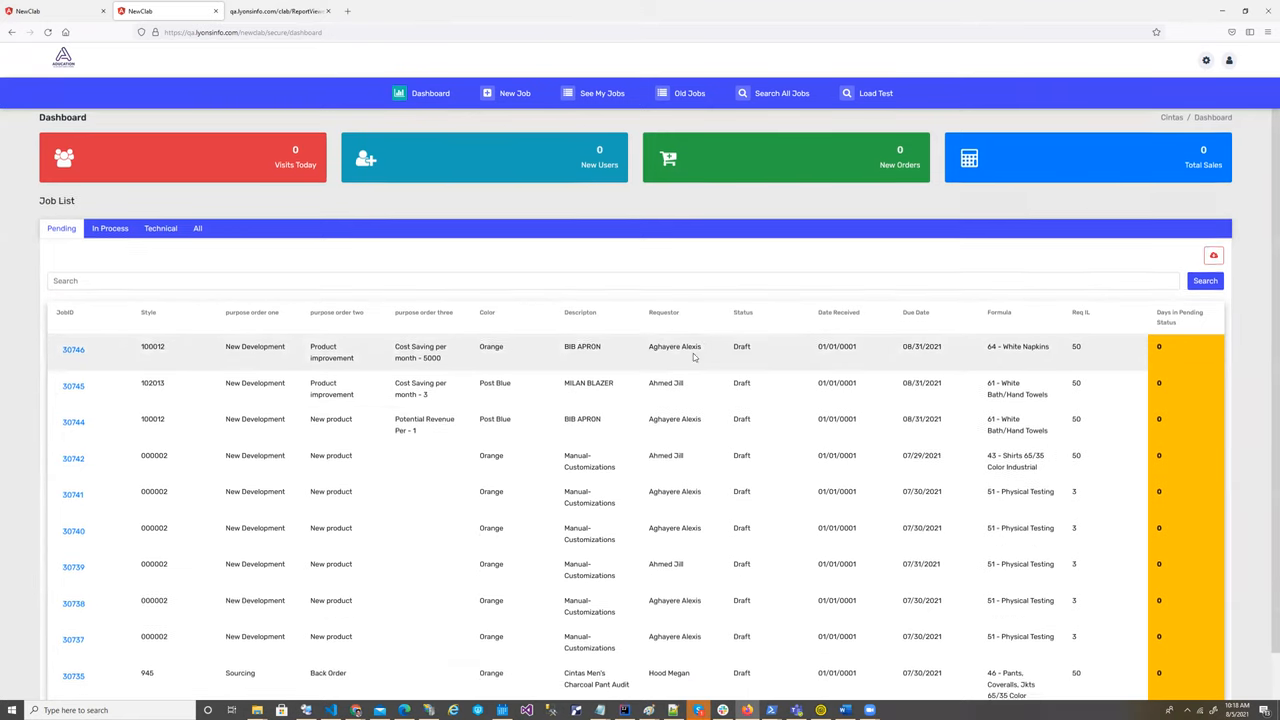
scroll("down", 3)
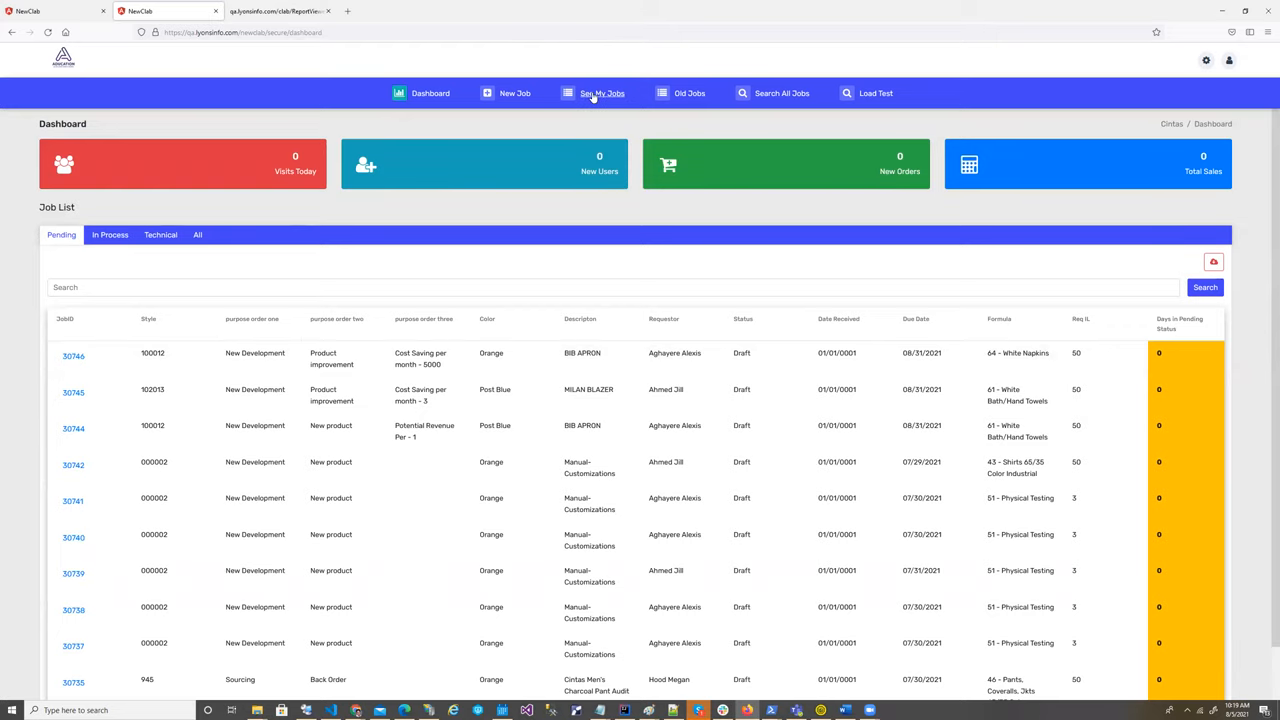
Show See My Jobs, view job 30746's dashboard, and return to the job list
left_click(600, 94)
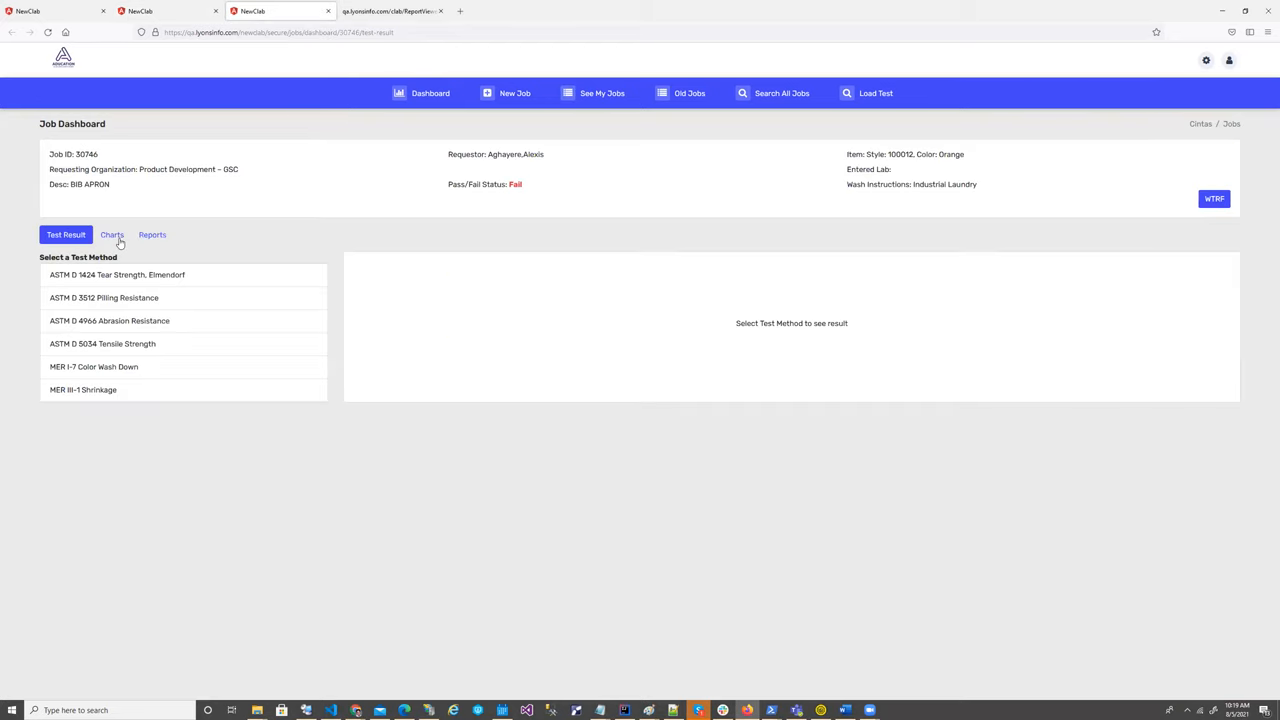
left_click(152, 234)
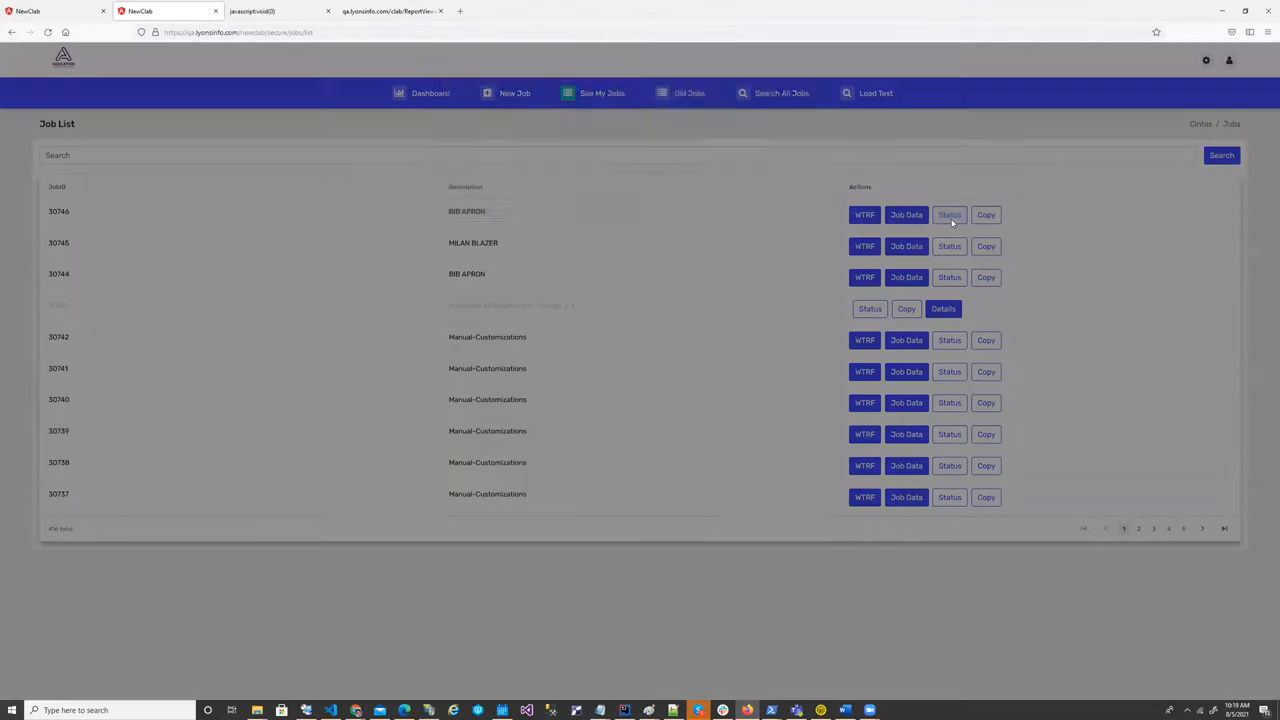
left_click(948, 214)
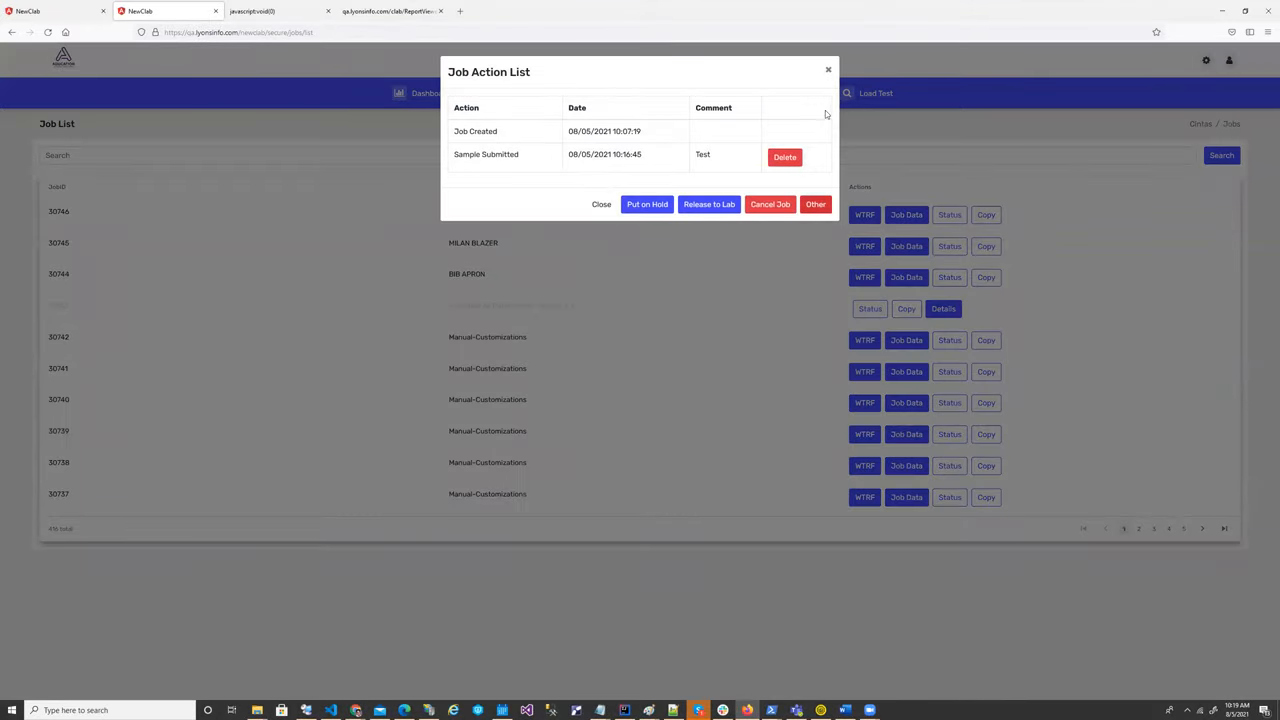
left_click(600, 204)
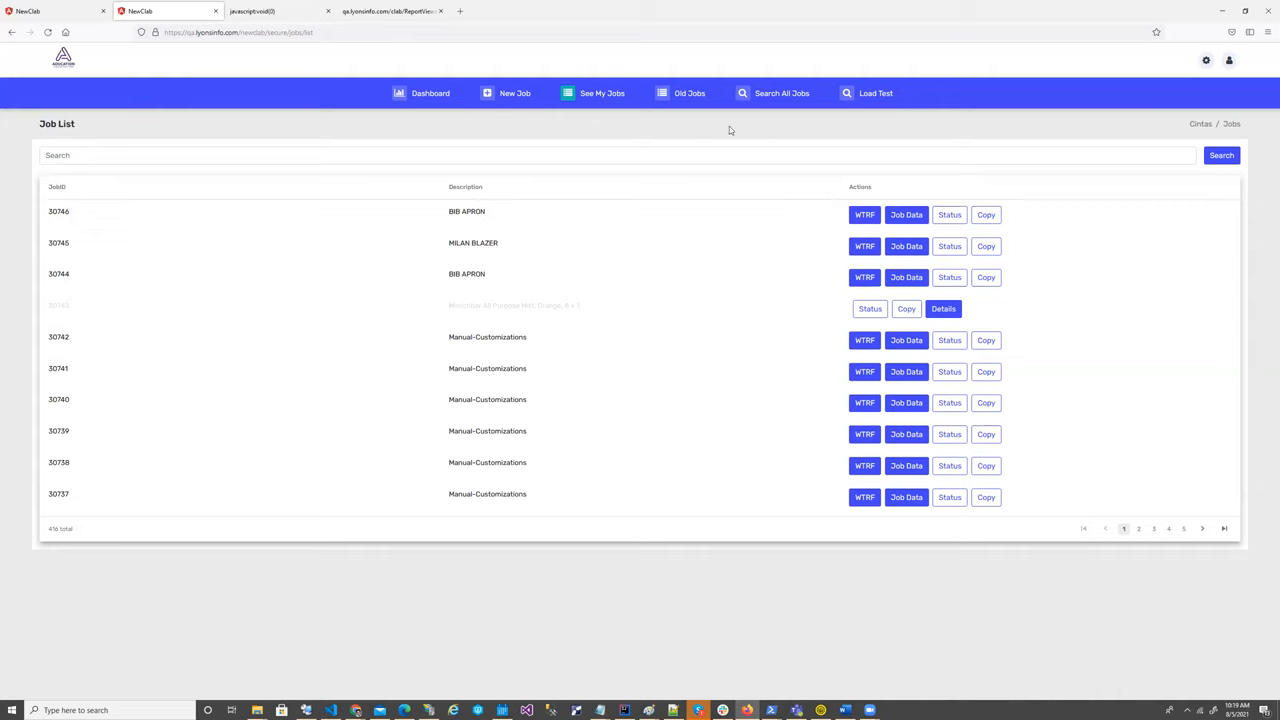
On Search All Jobs, set Start Date 08/01/2021 and End Date 08/05/2021
left_click(782, 94)
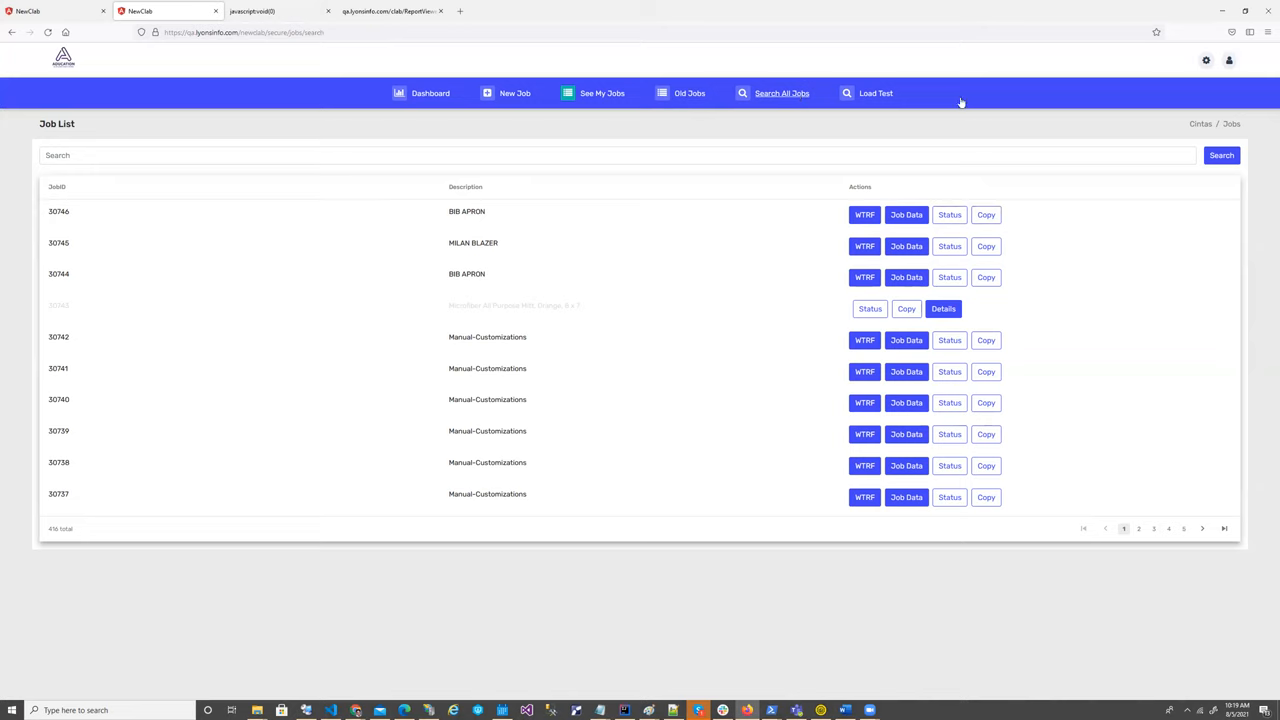
left_click(780, 94)
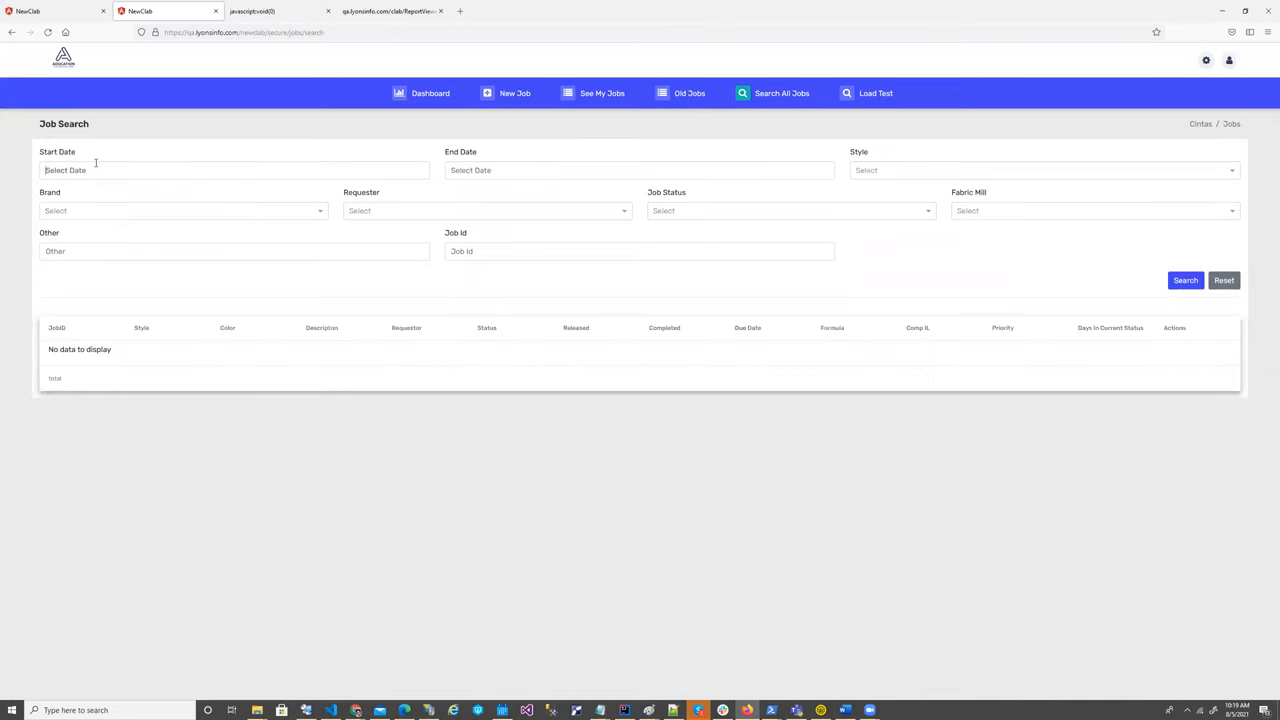
left_click(184, 210)
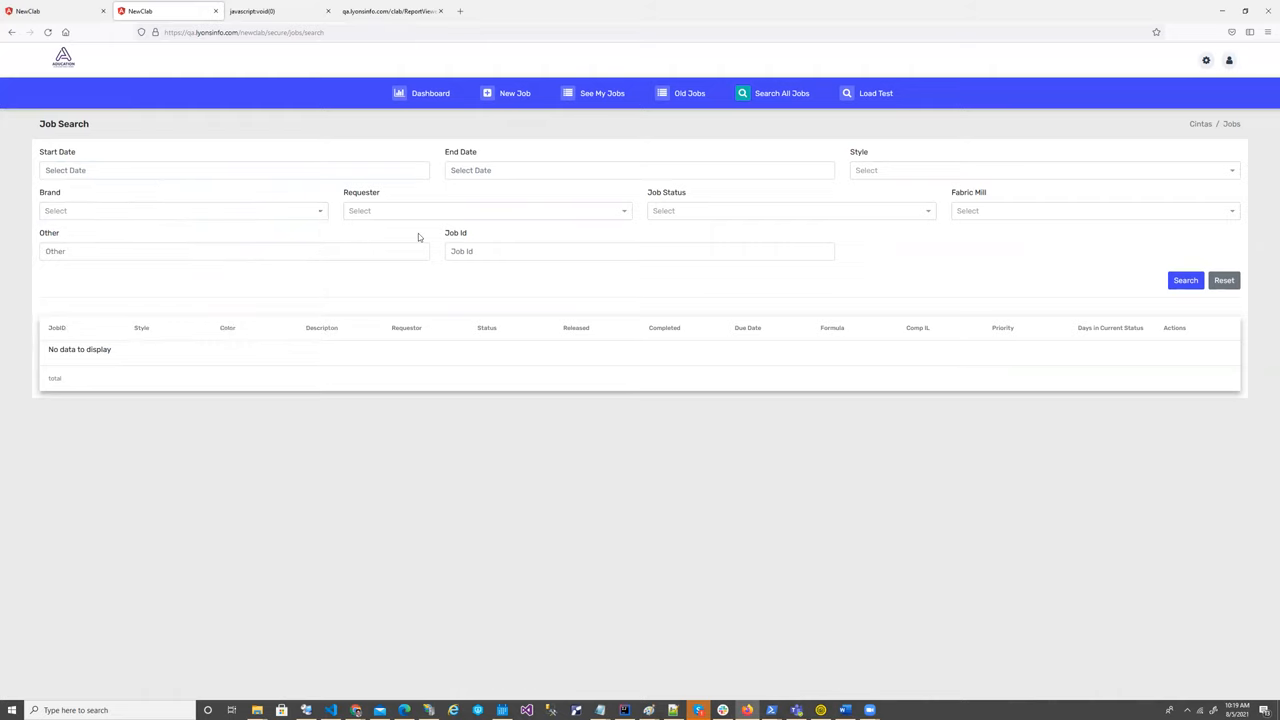
left_click(488, 210)
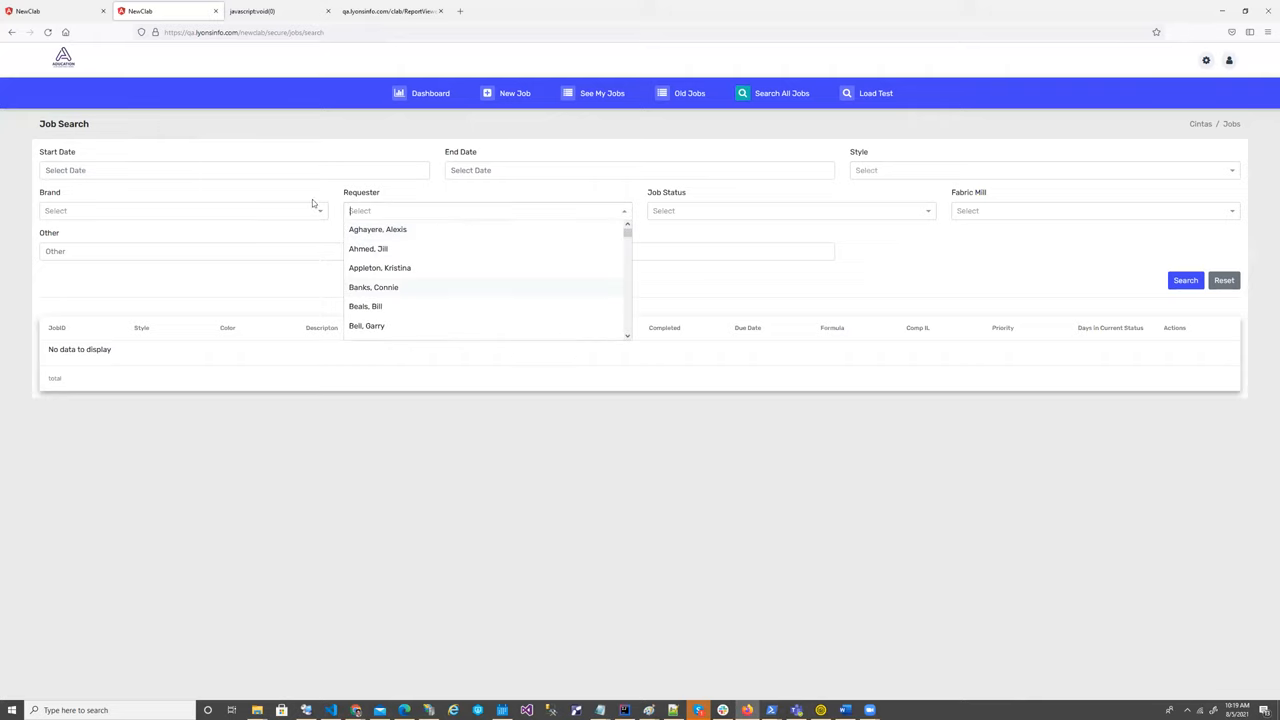
left_click(234, 170)
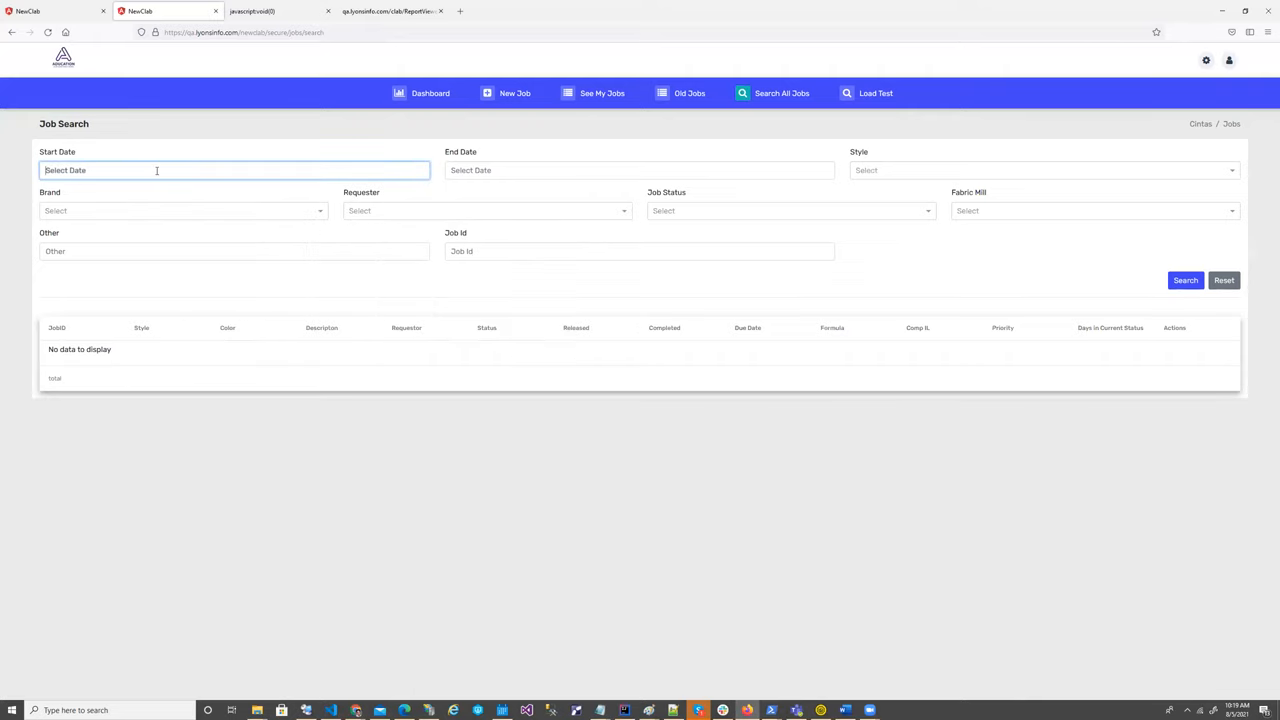
left_click(640, 170)
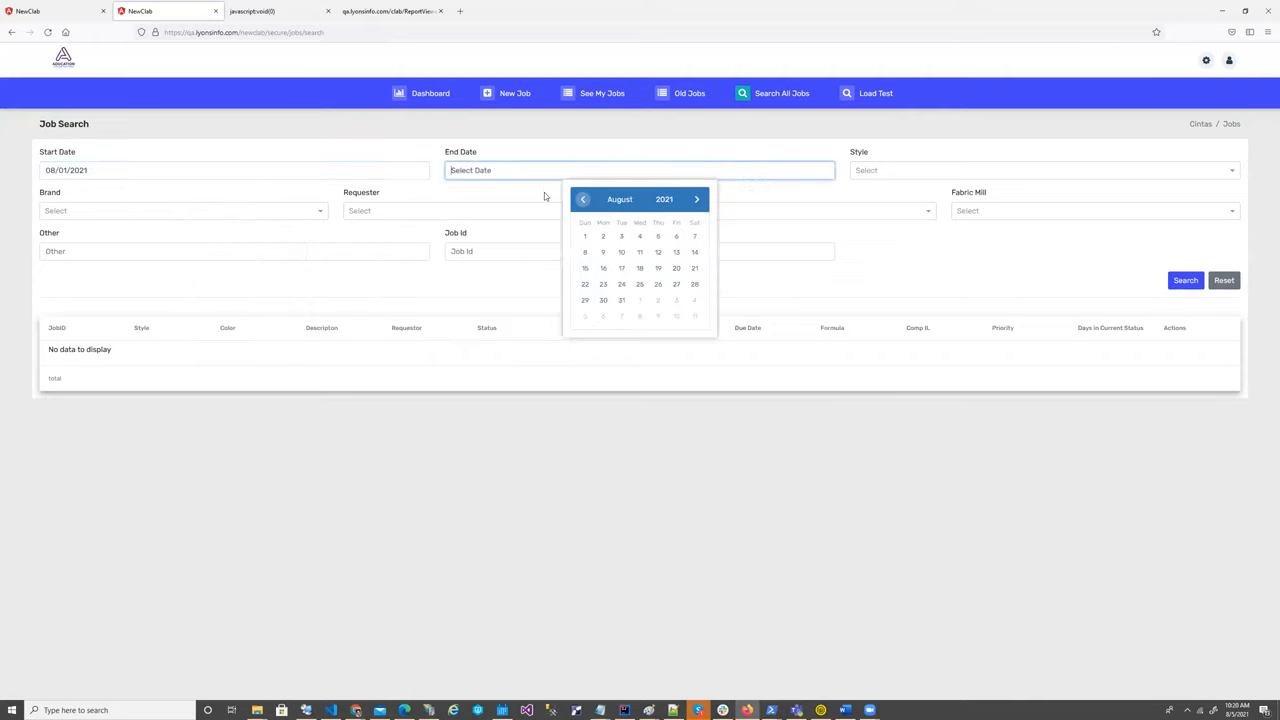
left_click(658, 236)
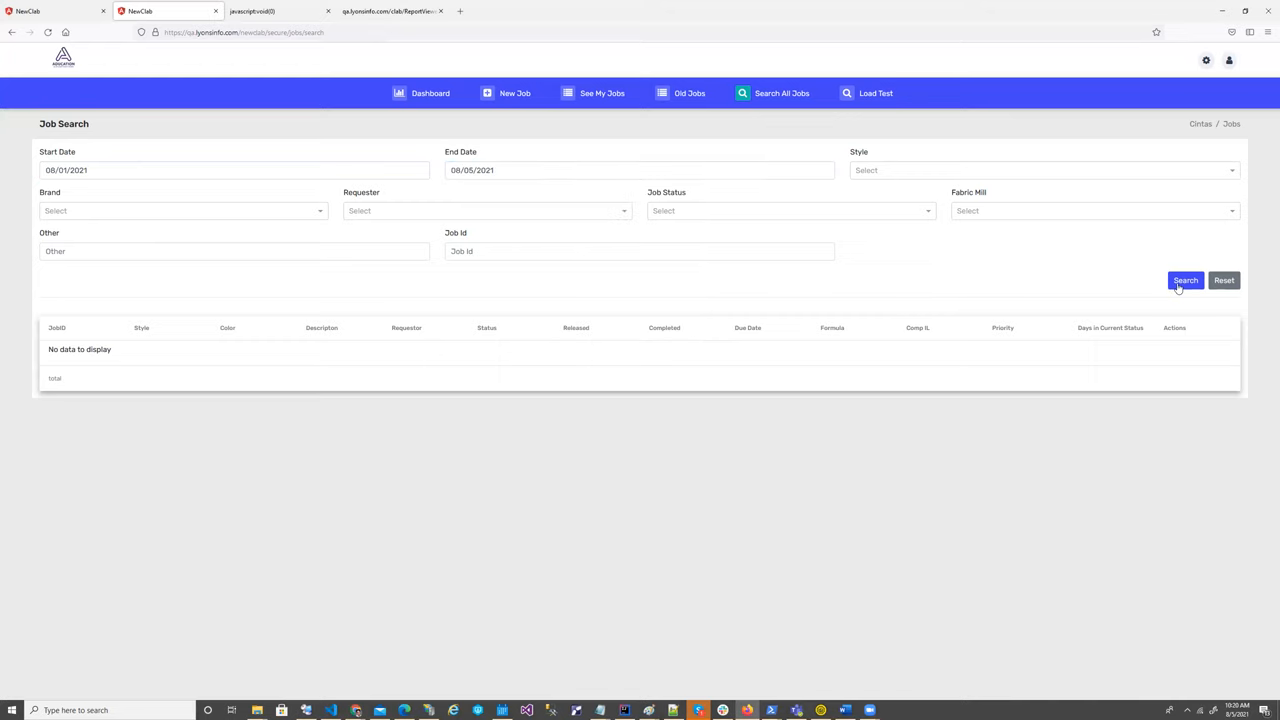
Run the search, returning three job 30746 entries for 08/01–08/05/2021
left_click(1184, 280)
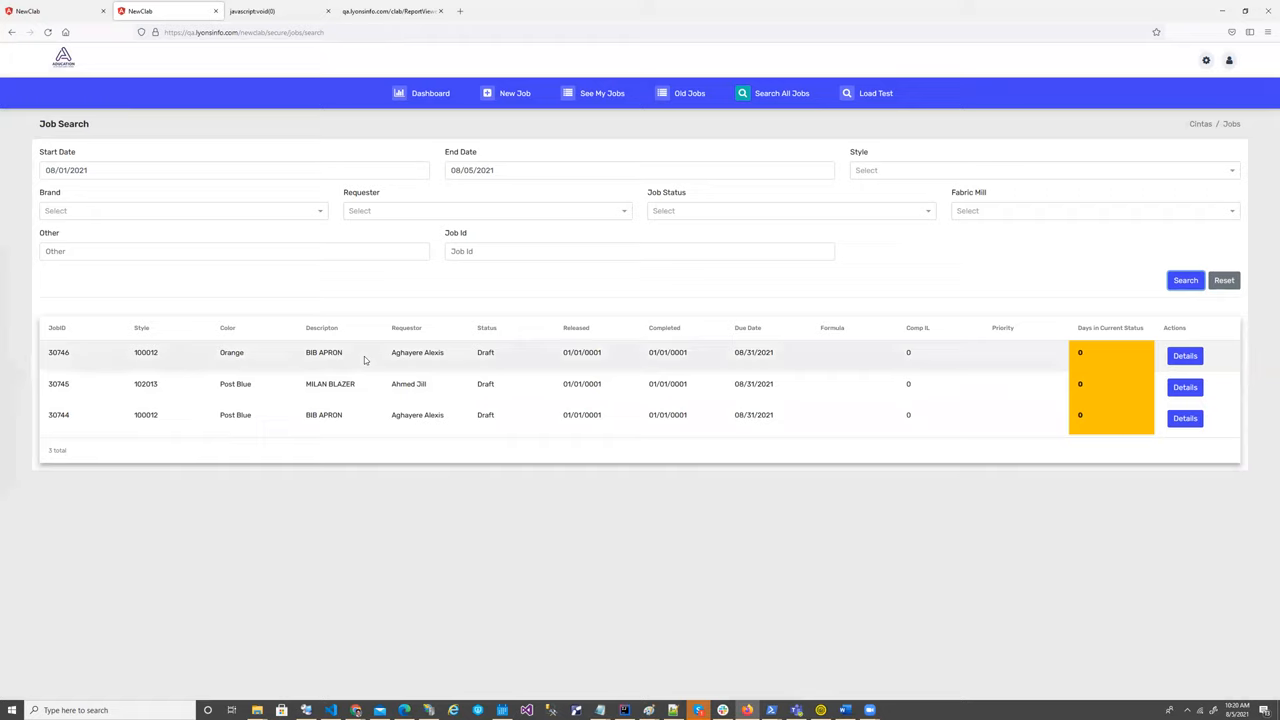
mouse_move(876, 94)
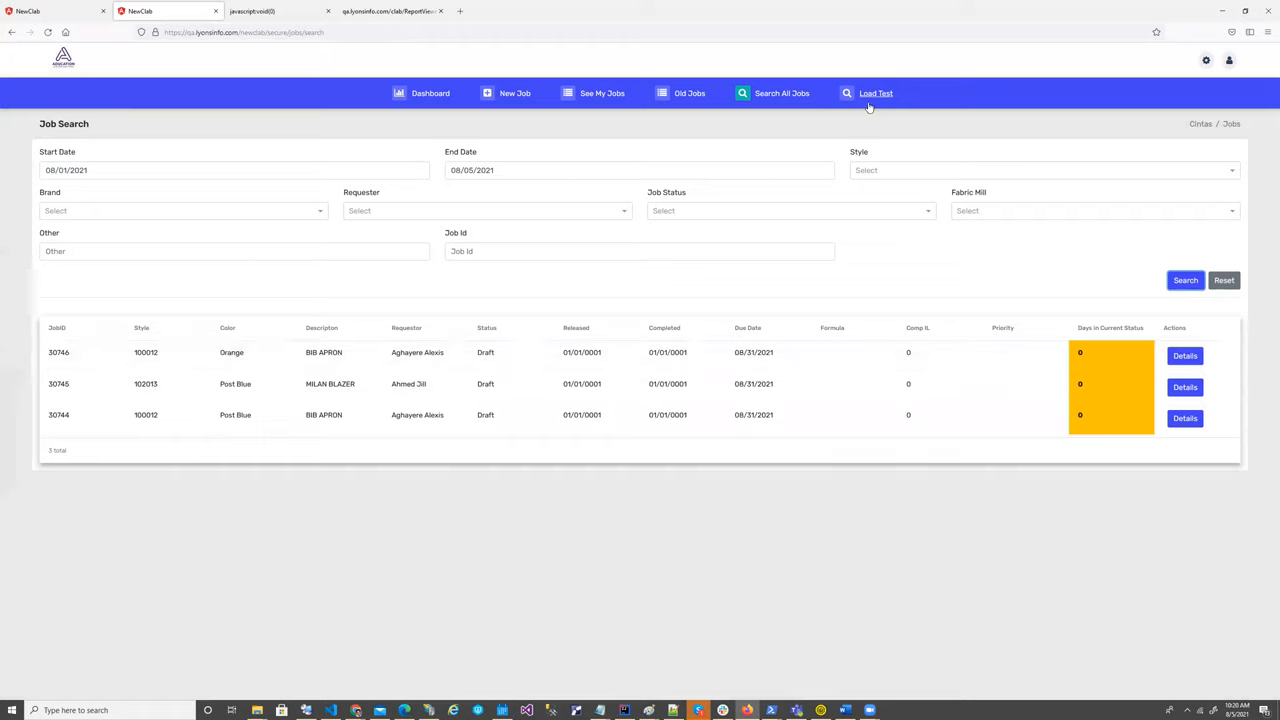
mouse_move(632, 104)
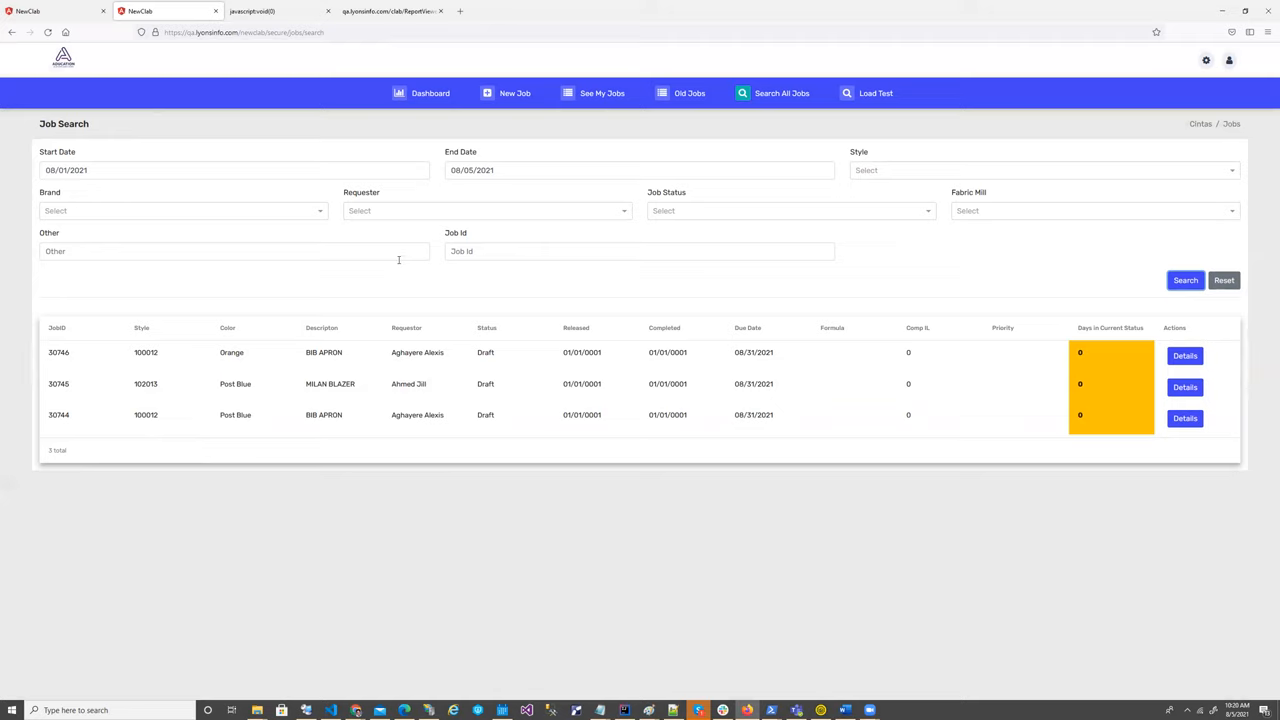
mouse_move(298, 228)
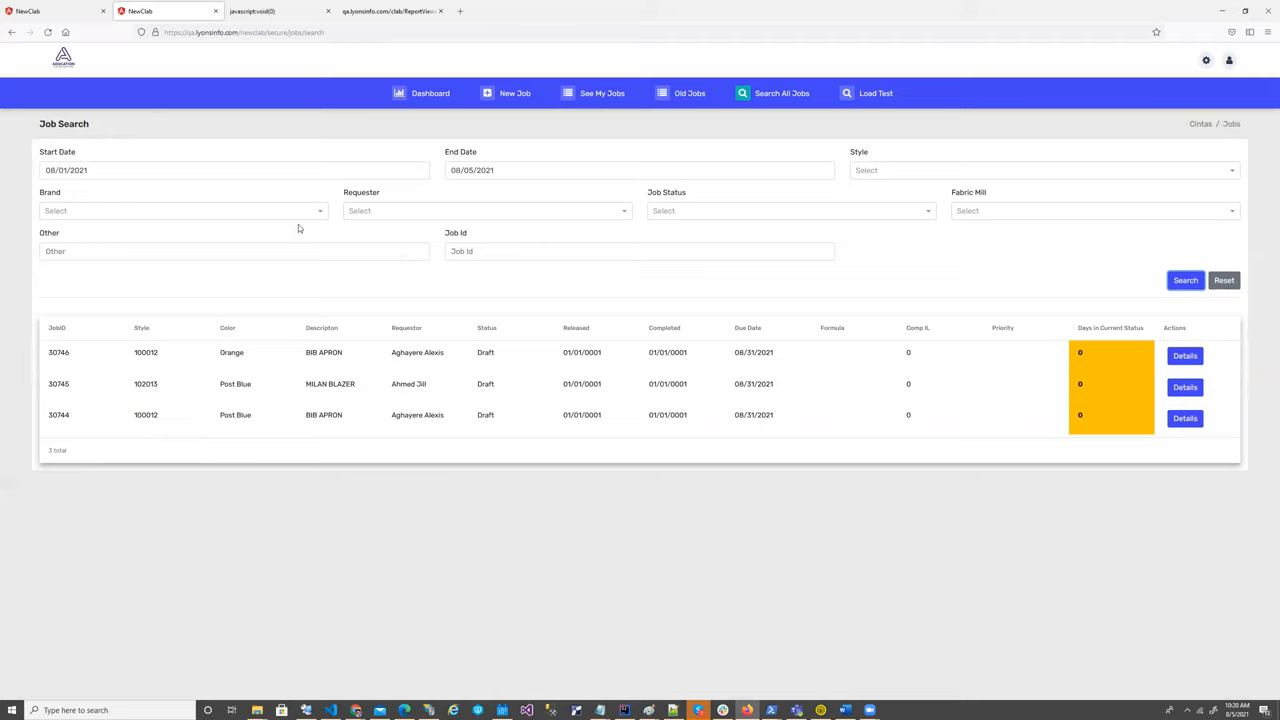
mouse_move(826, 166)
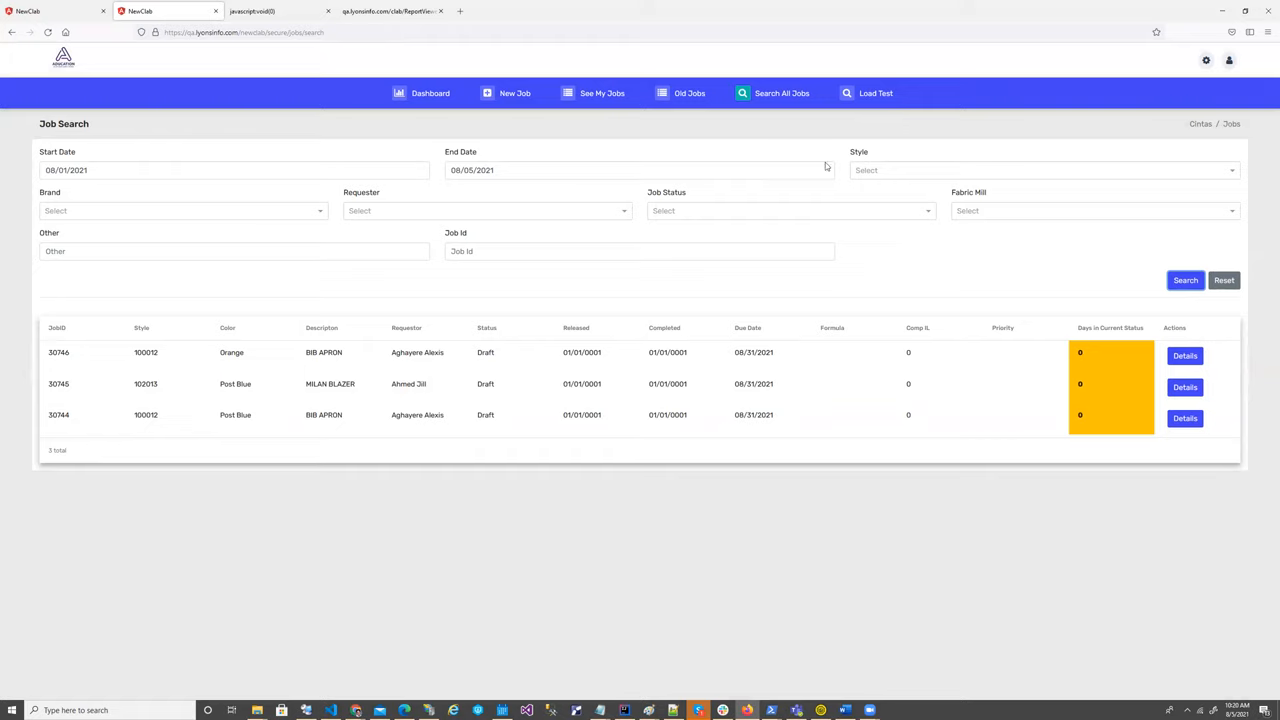
left_click(640, 252)
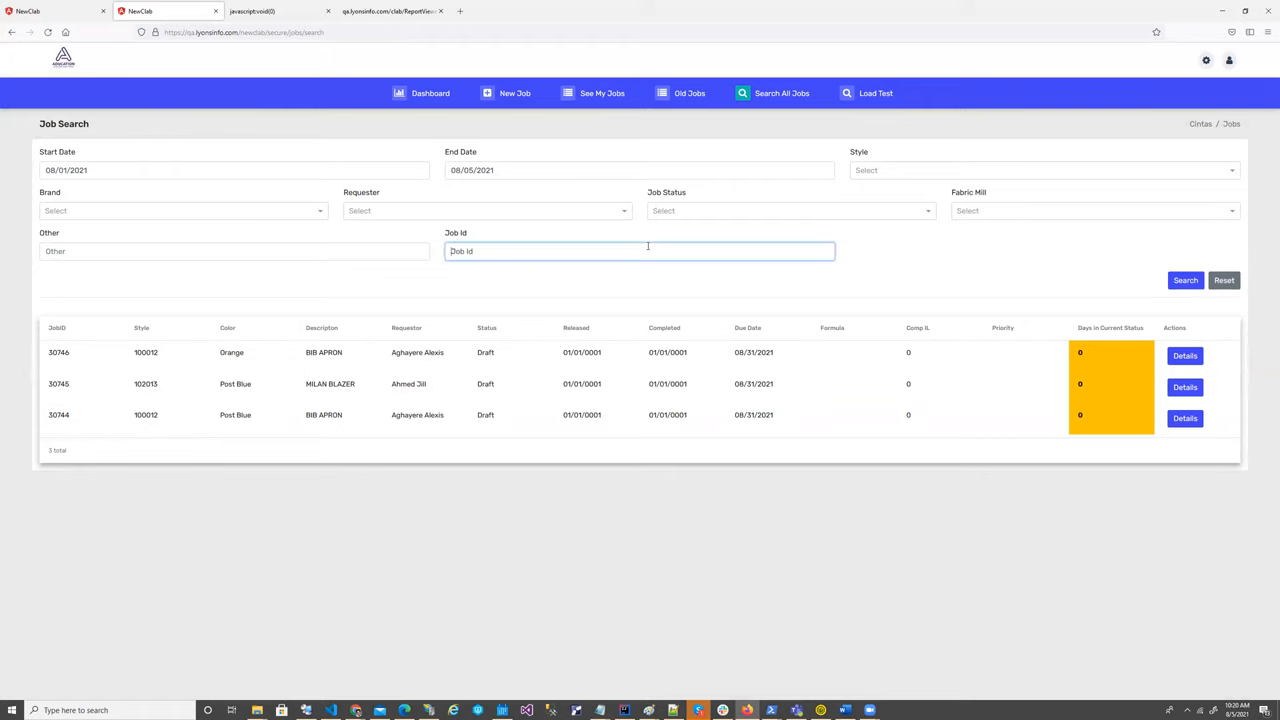